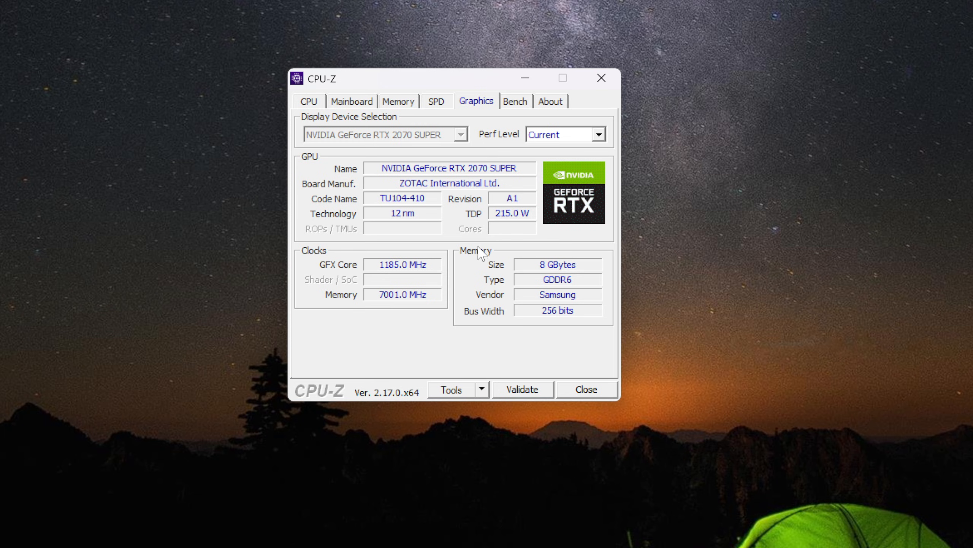
{"action": "mouse_move", "coordinate": [492, 245]}
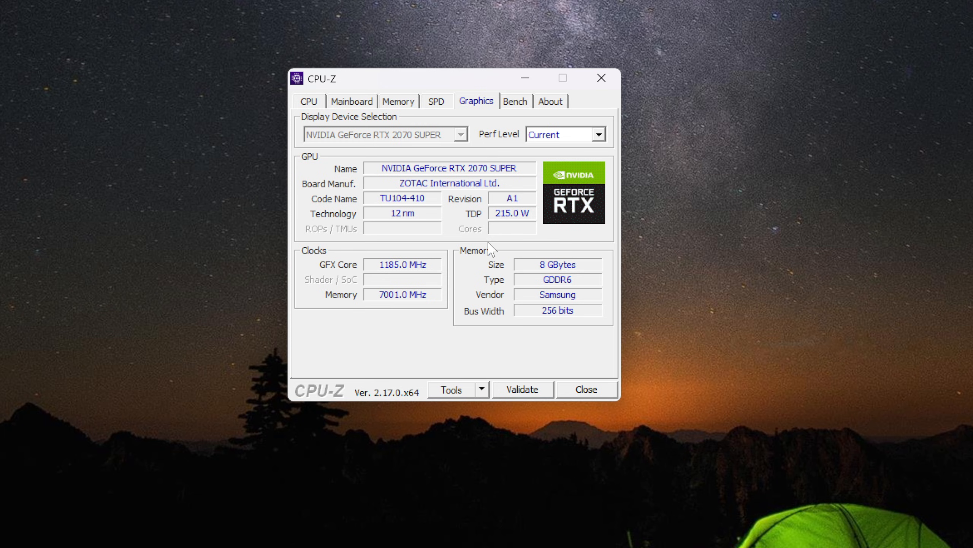
{"action": "mouse_move", "coordinate": [316, 233]}
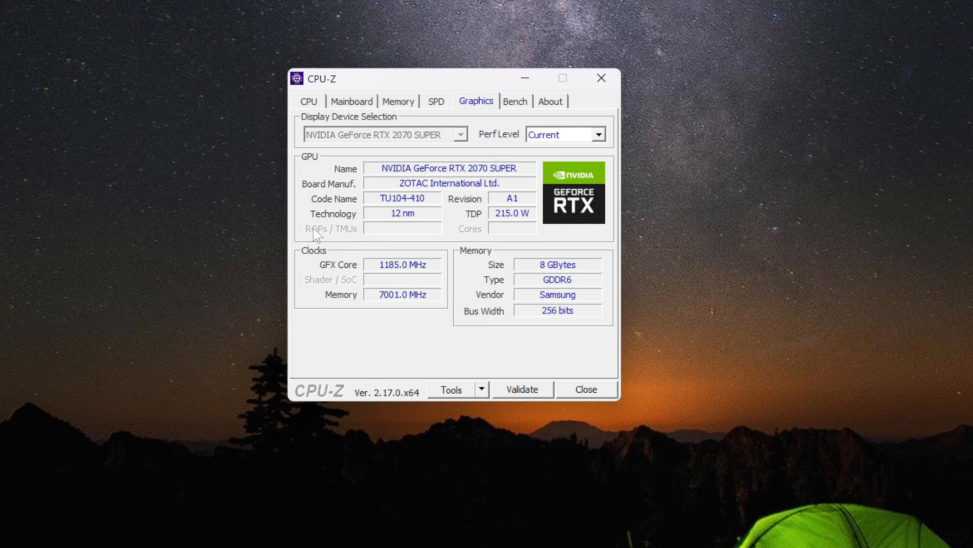
{"action": "mouse_move", "coordinate": [503, 57]}
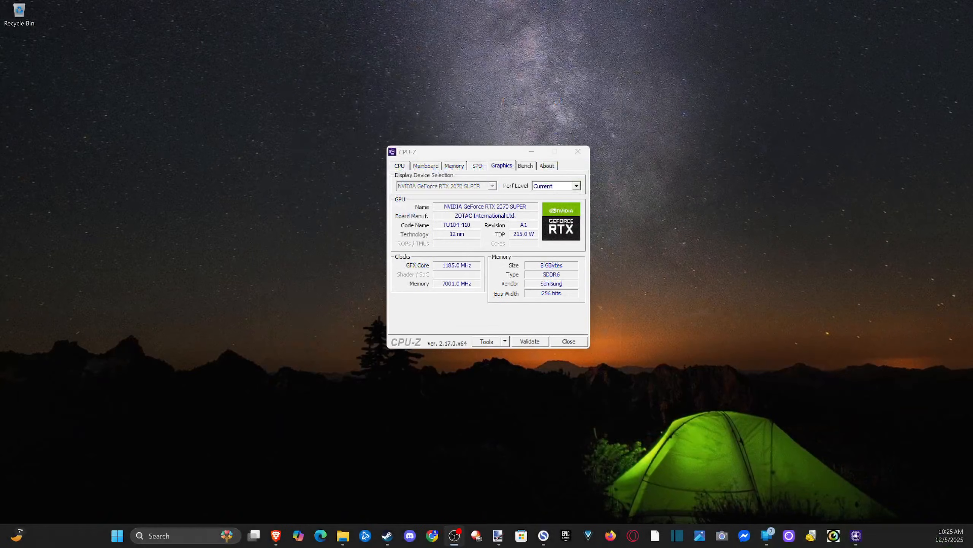
{"action": "type", "text": "task_Manager"}
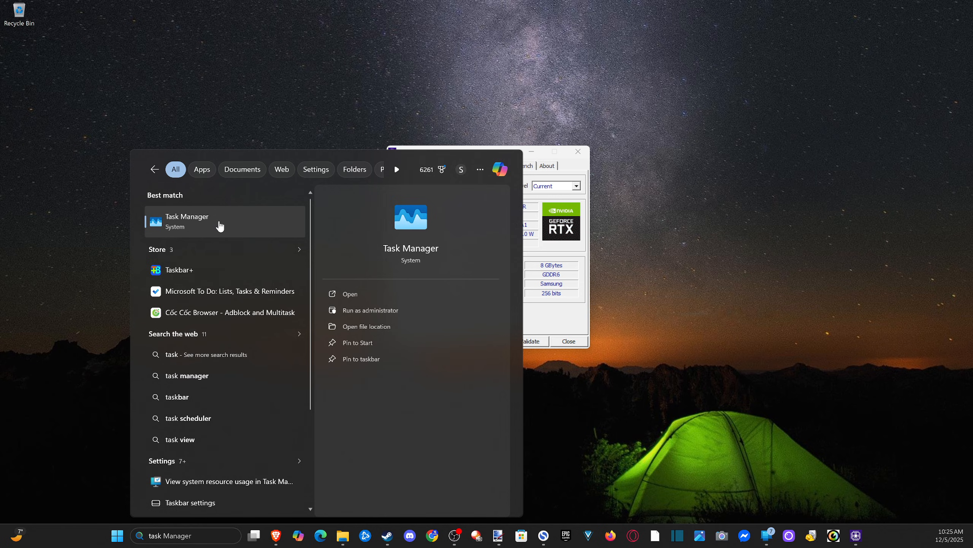
{"action": "left_click", "coordinate": [186, 222]}
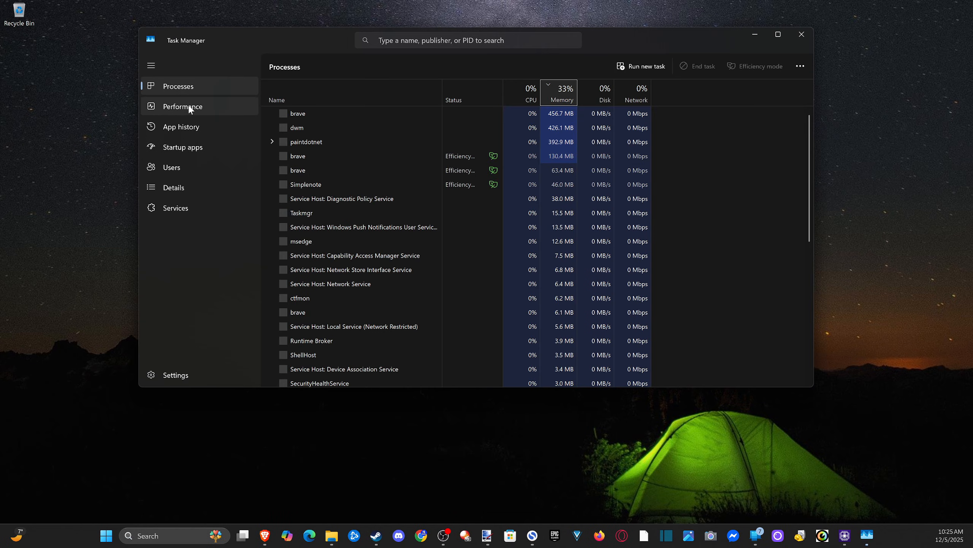
{"action": "left_click", "coordinate": [183, 106]}
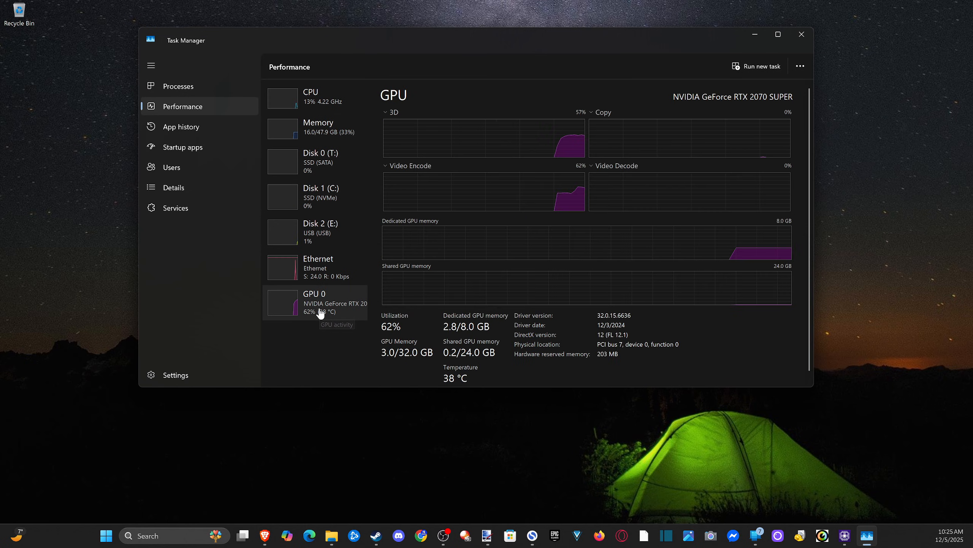
{"action": "mouse_move", "coordinate": [668, 106]}
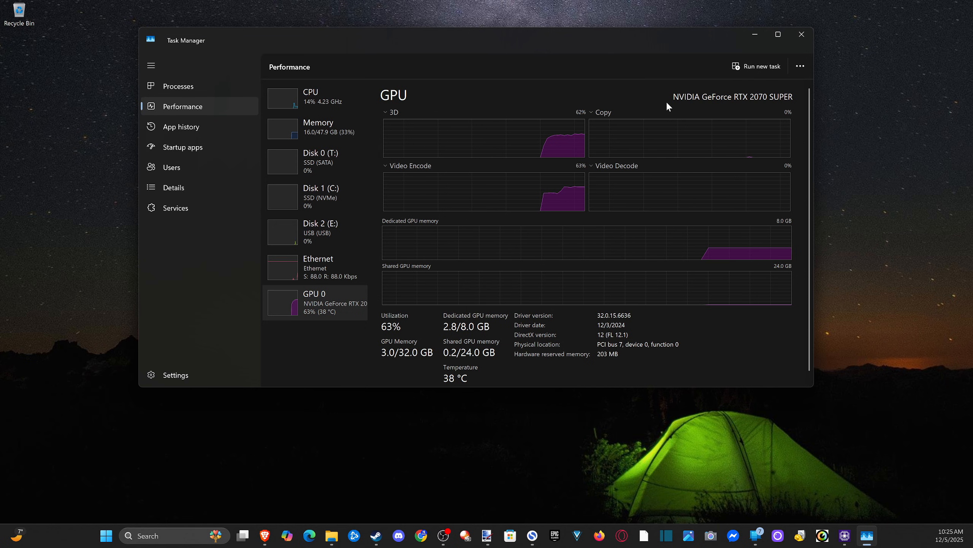
{"action": "mouse_move", "coordinate": [727, 106]}
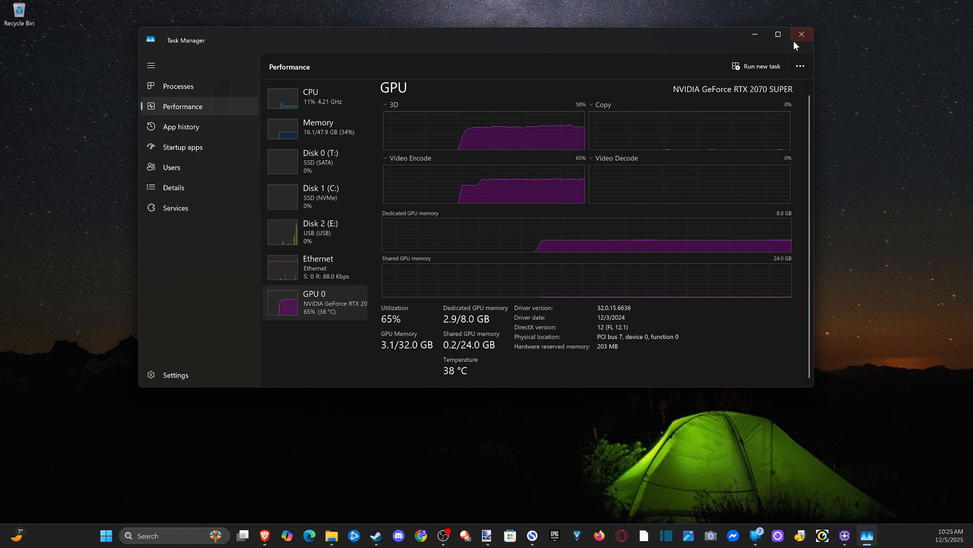
{"action": "left_click", "coordinate": [802, 34]}
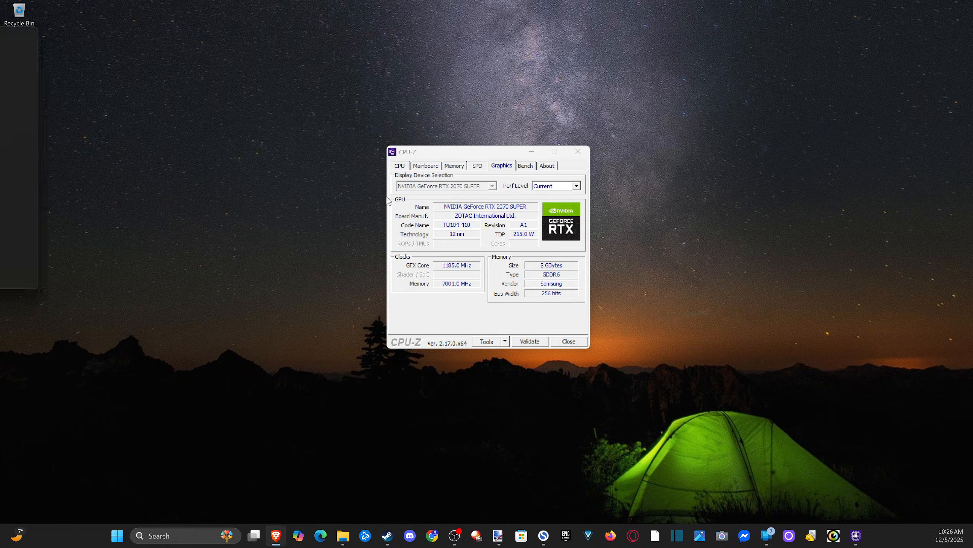
{"action": "left_click", "coordinate": [276, 535]}
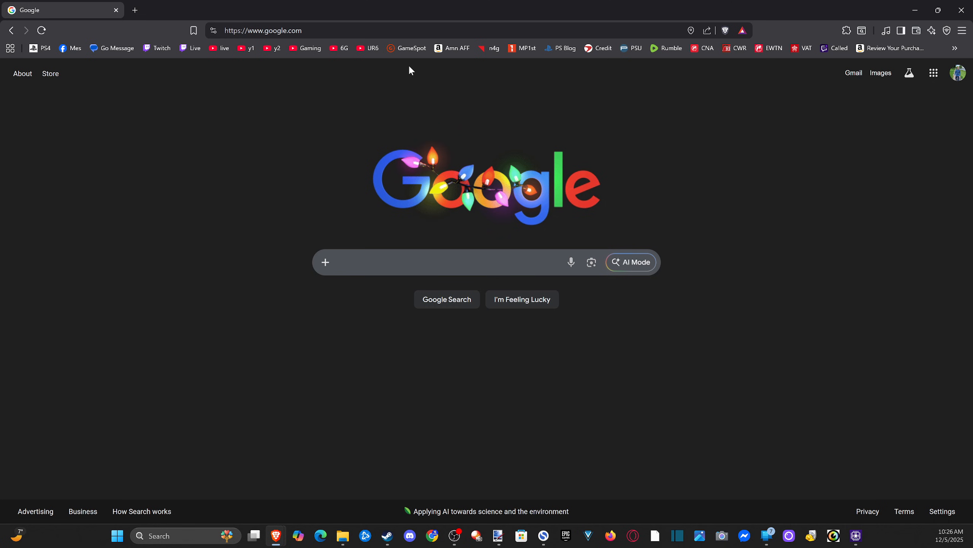
{"action": "type", "text": "CPU"}
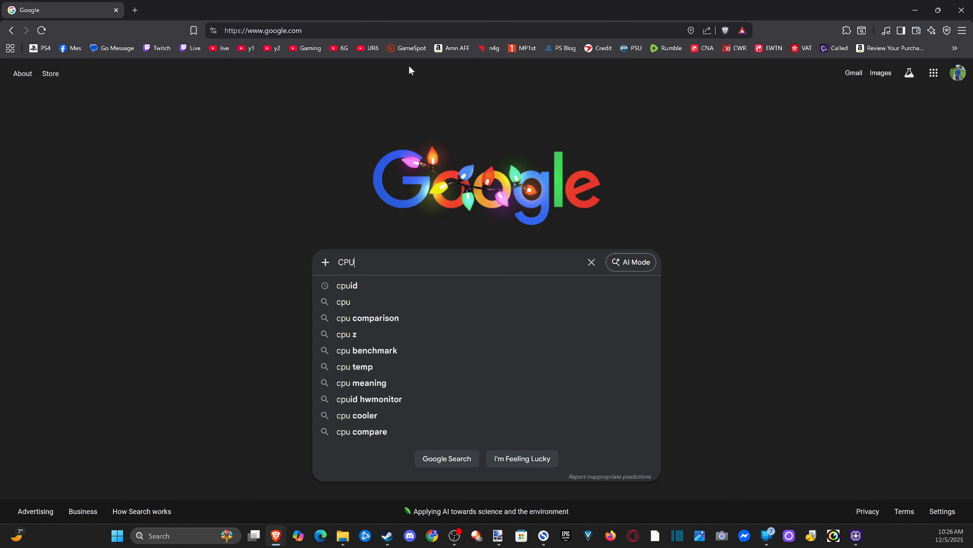
{"action": "left_click", "coordinate": [346, 286]}
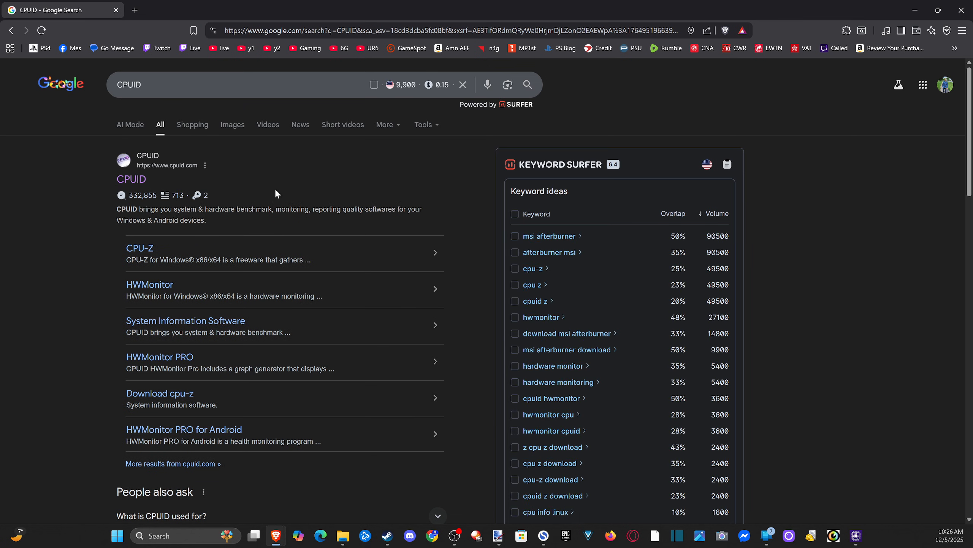
{"action": "mouse_move", "coordinate": [131, 183]}
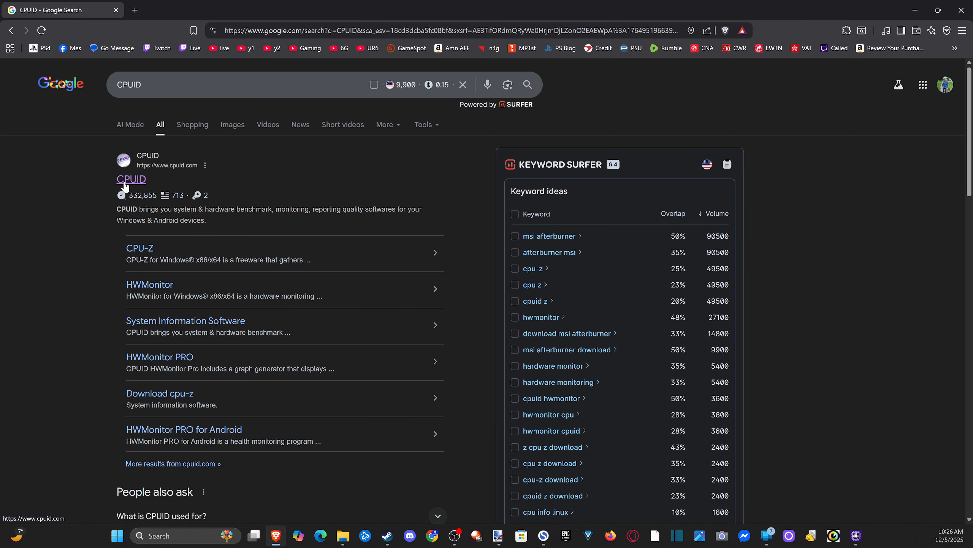
{"action": "left_click", "coordinate": [131, 179]}
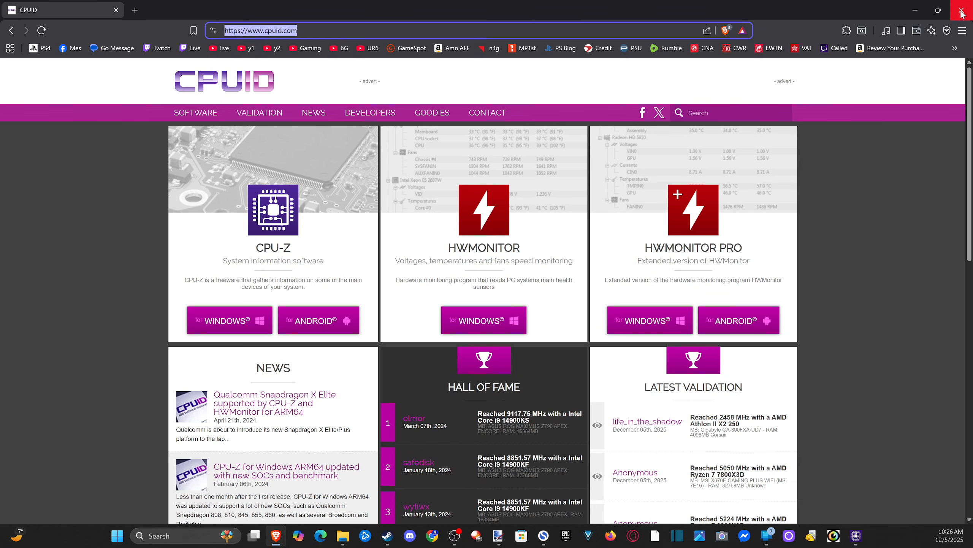
{"action": "left_click", "coordinate": [857, 535]}
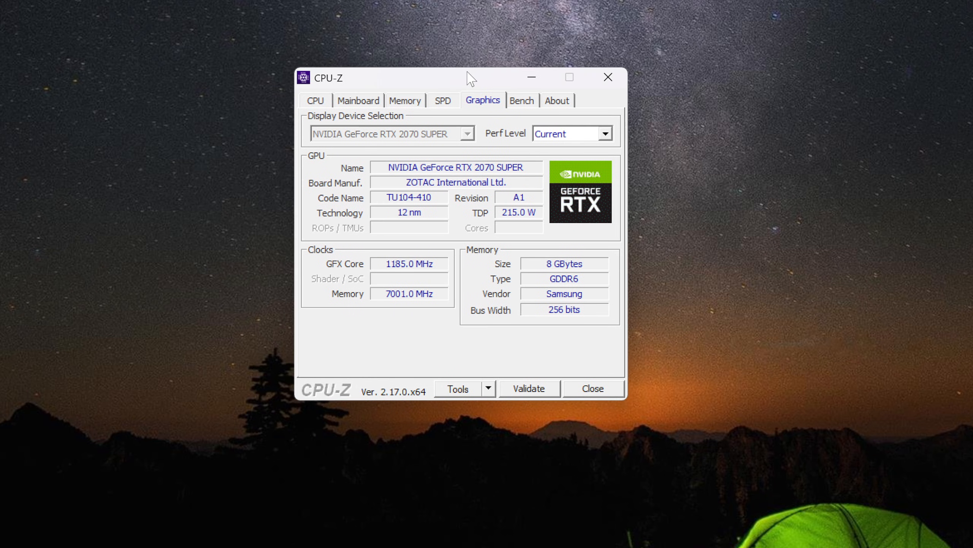
{"action": "left_click", "coordinate": [358, 100]}
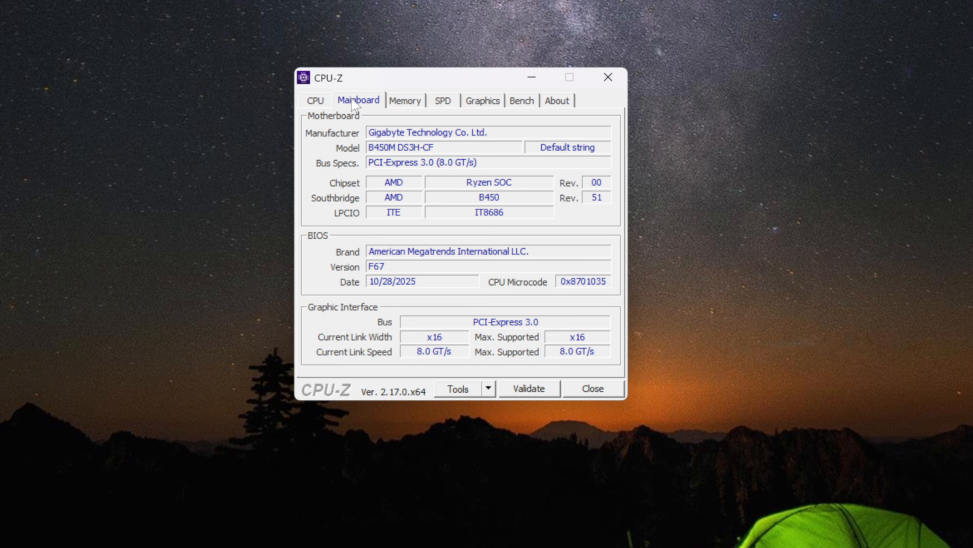
{"action": "left_click", "coordinate": [404, 99]}
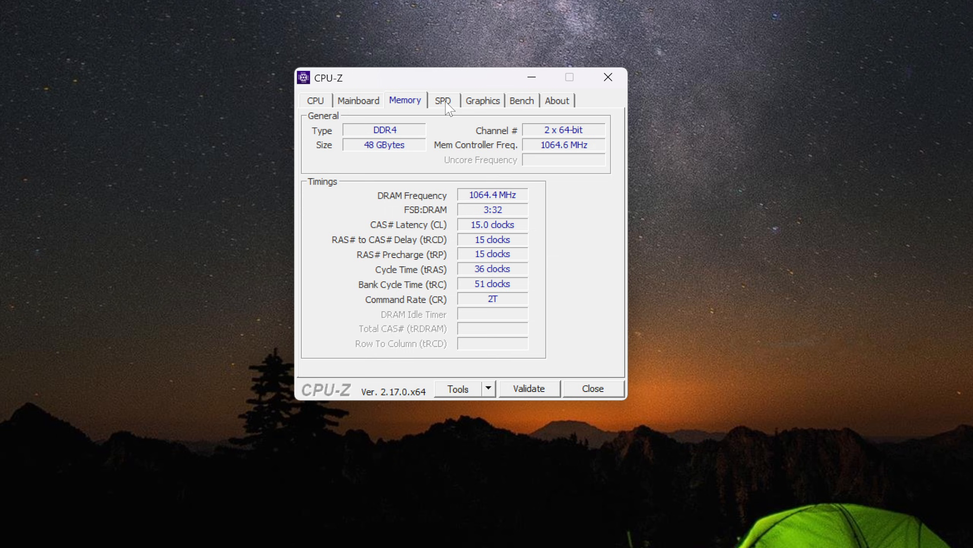
{"action": "left_click", "coordinate": [442, 99]}
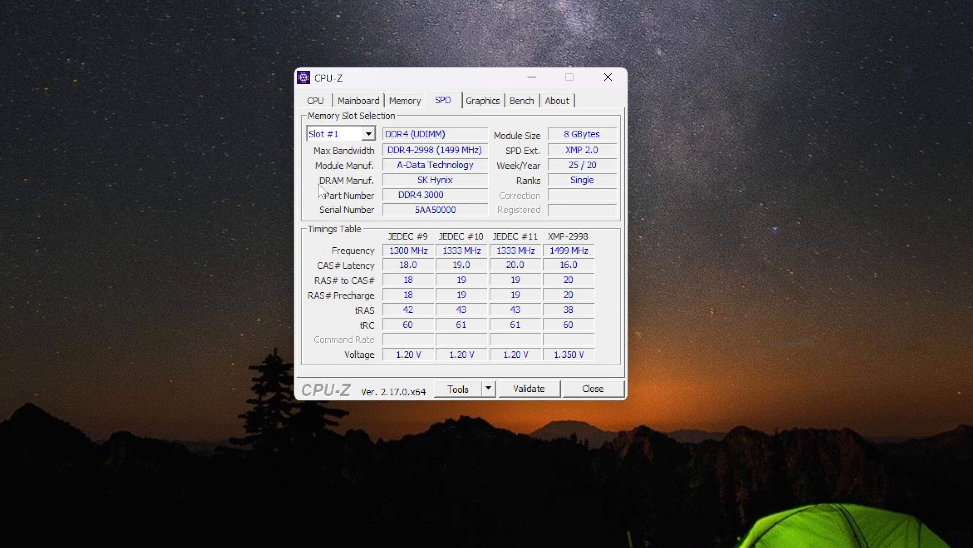
{"action": "left_click", "coordinate": [483, 100]}
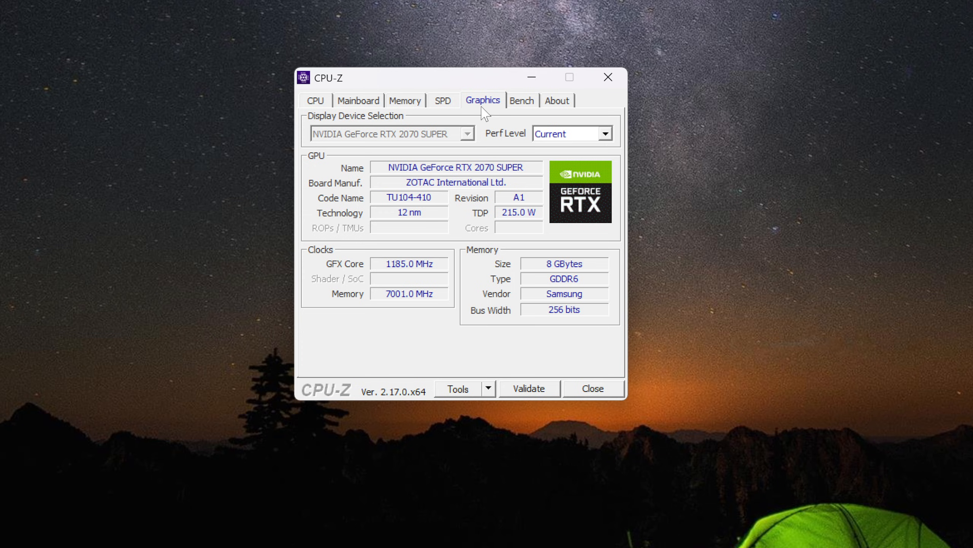
{"action": "mouse_move", "coordinate": [419, 130]}
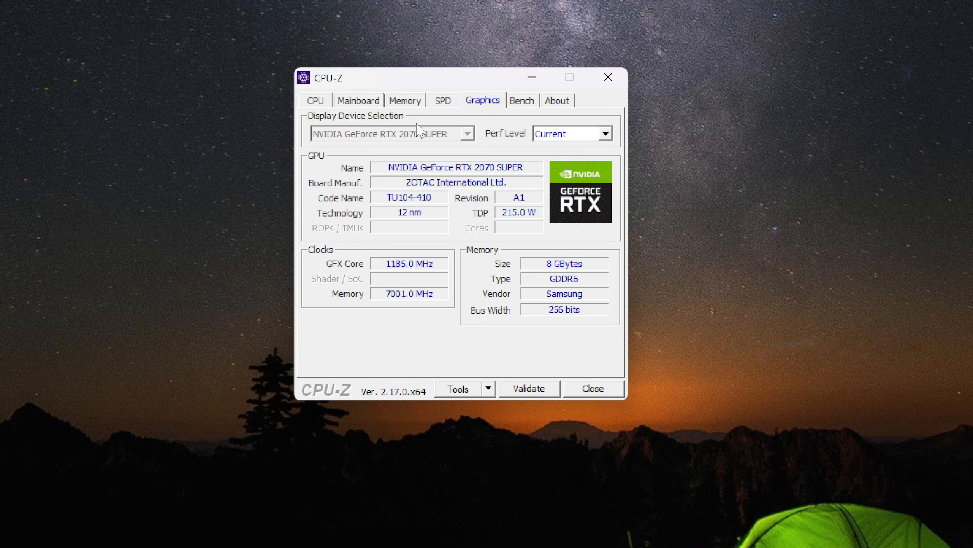
{"action": "mouse_move", "coordinate": [333, 192]}
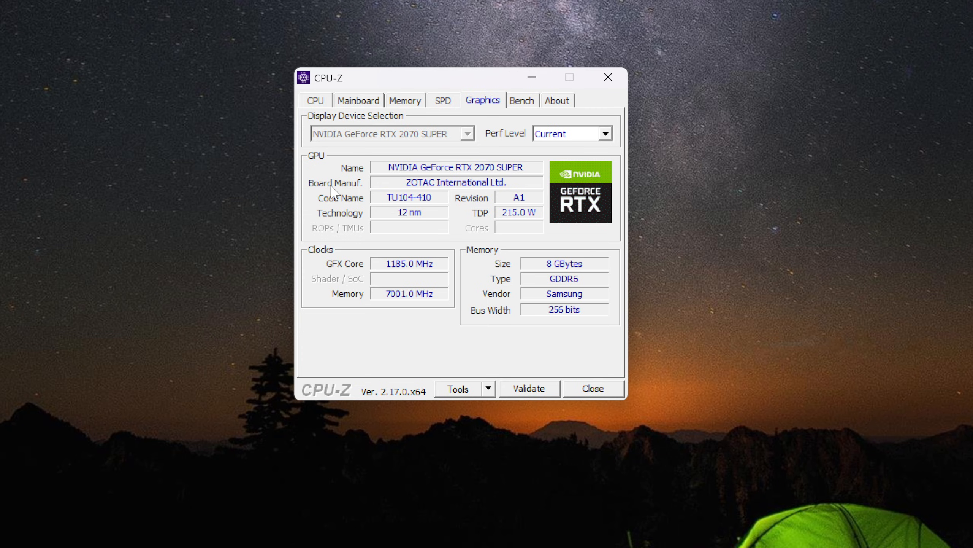
{"action": "mouse_move", "coordinate": [448, 198]}
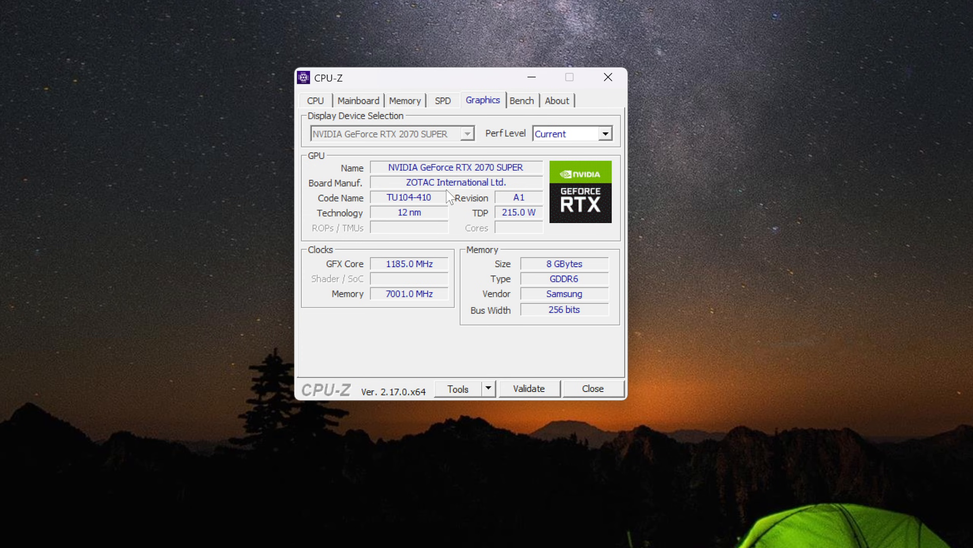
{"action": "mouse_move", "coordinate": [374, 219]}
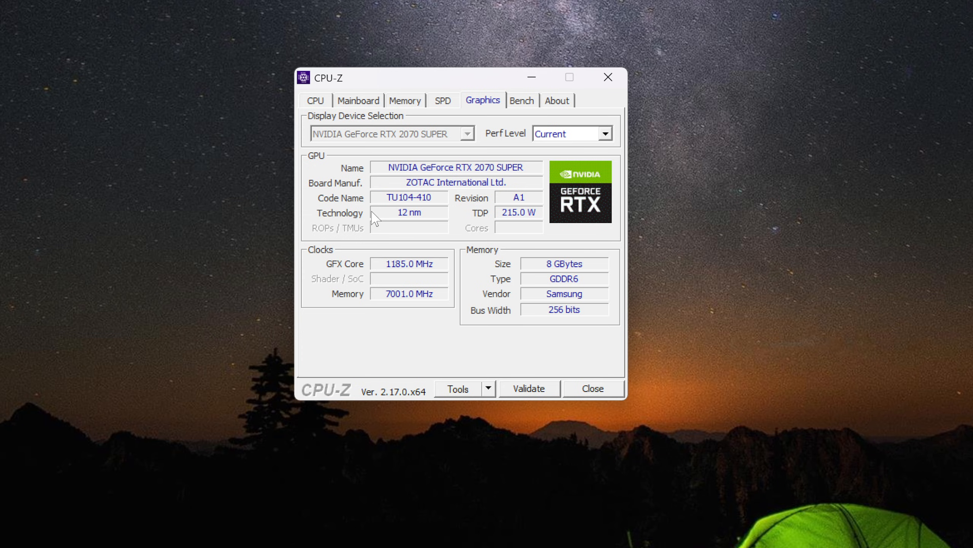
{"action": "mouse_move", "coordinate": [340, 232]}
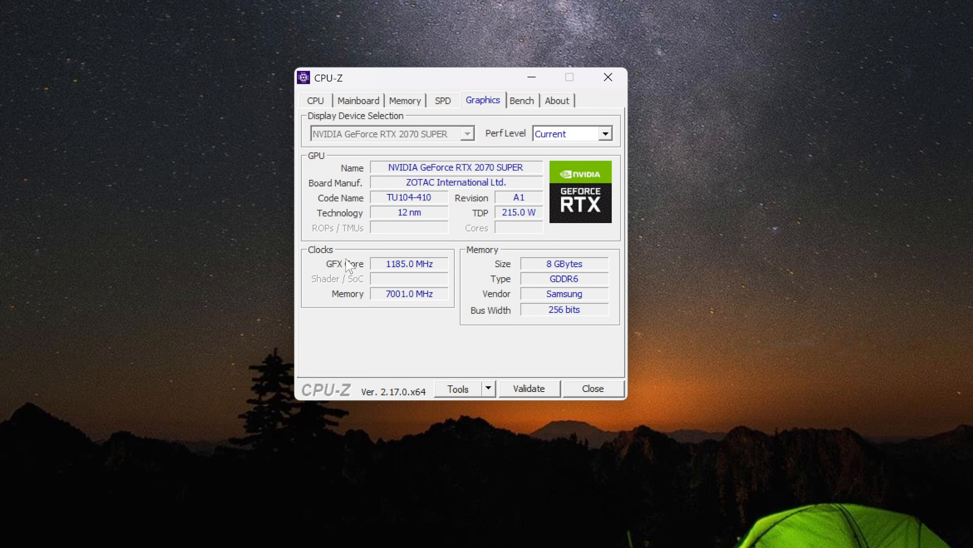
{"action": "mouse_move", "coordinate": [368, 295]}
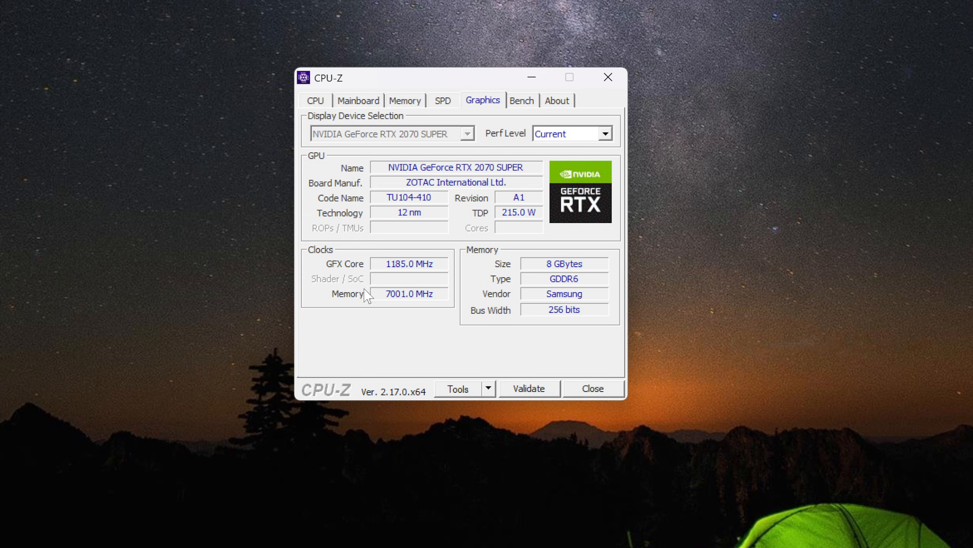
{"action": "mouse_move", "coordinate": [493, 307]}
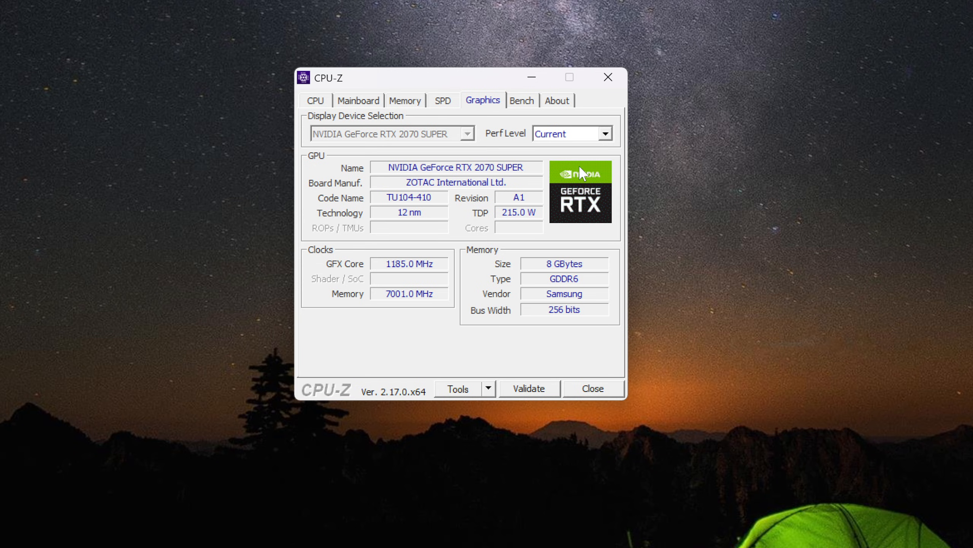
{"action": "left_click", "coordinate": [610, 133]}
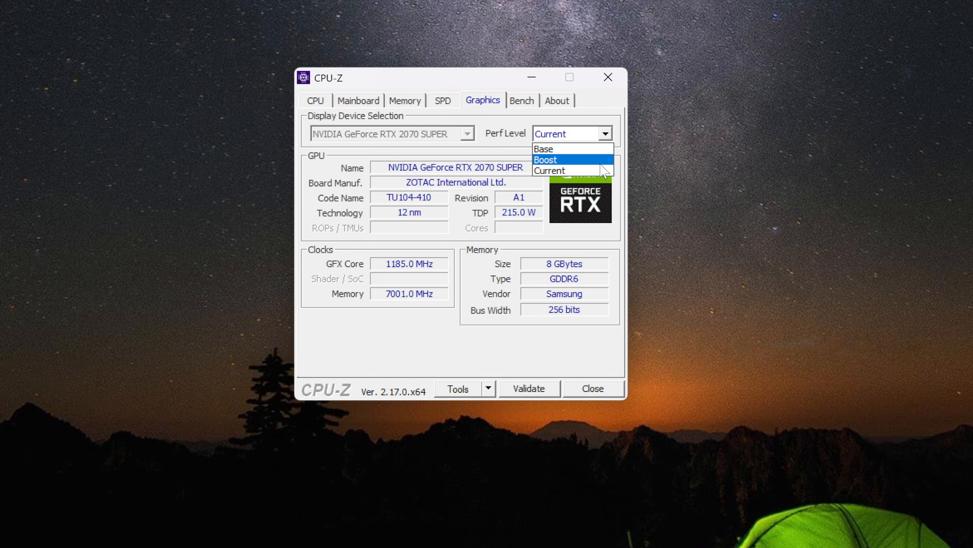
{"action": "left_click", "coordinate": [545, 159]}
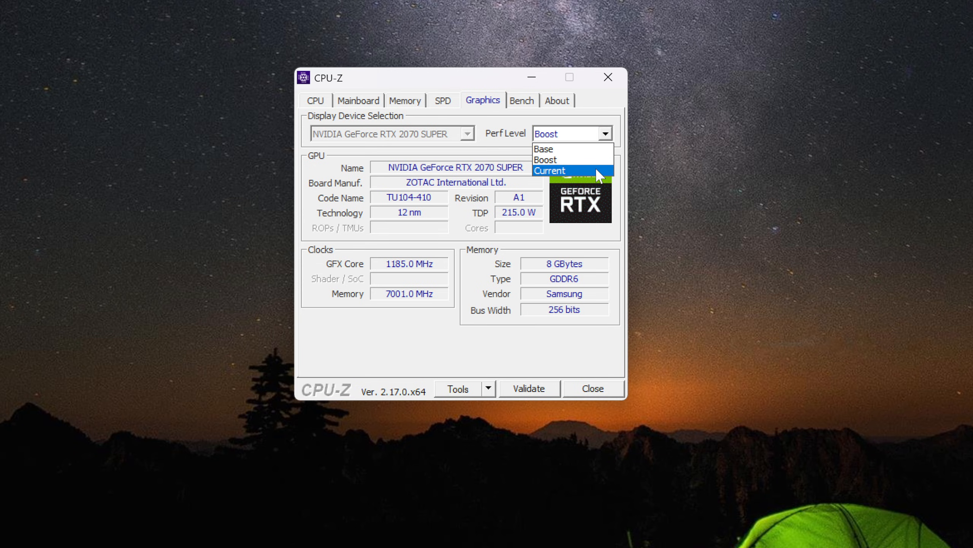
{"action": "left_click", "coordinate": [549, 170]}
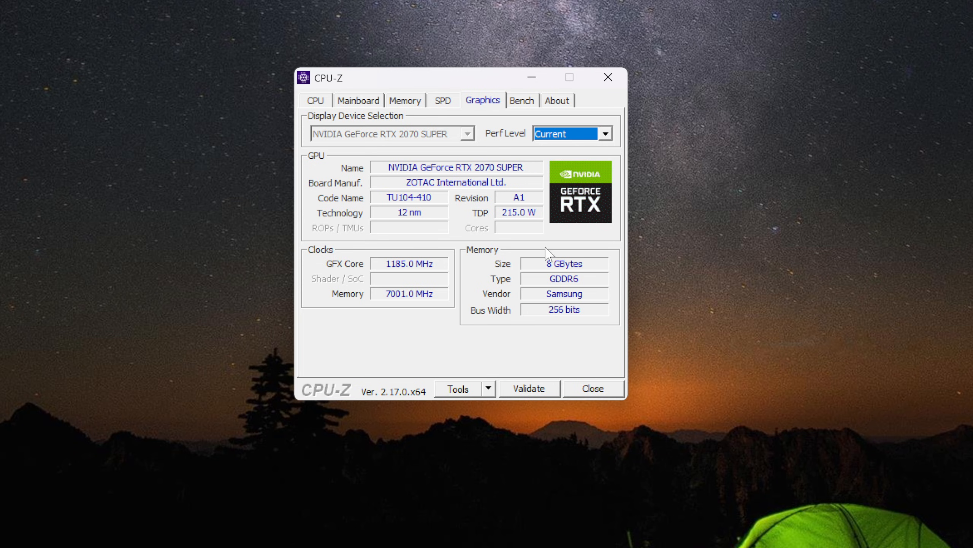
{"action": "mouse_move", "coordinate": [446, 92]}
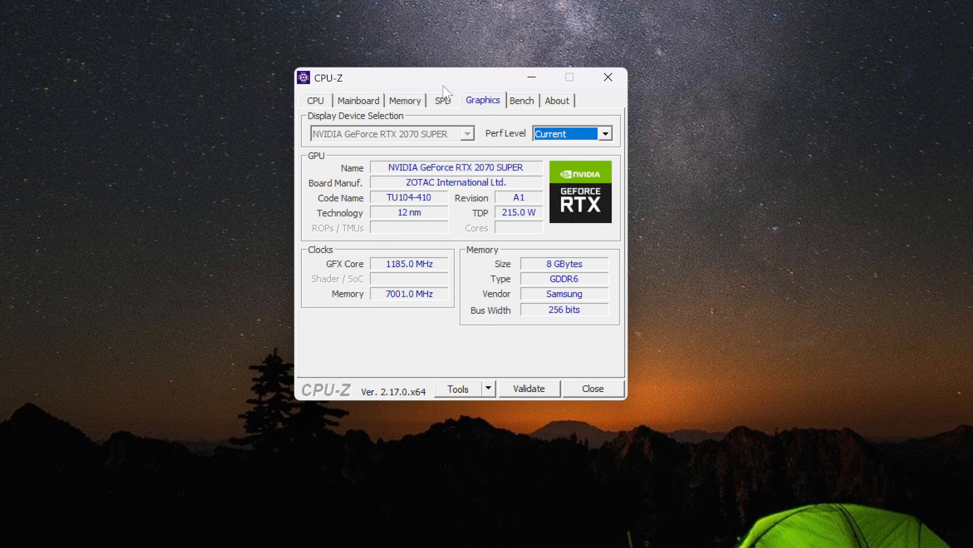
{"action": "mouse_move", "coordinate": [458, 104]}
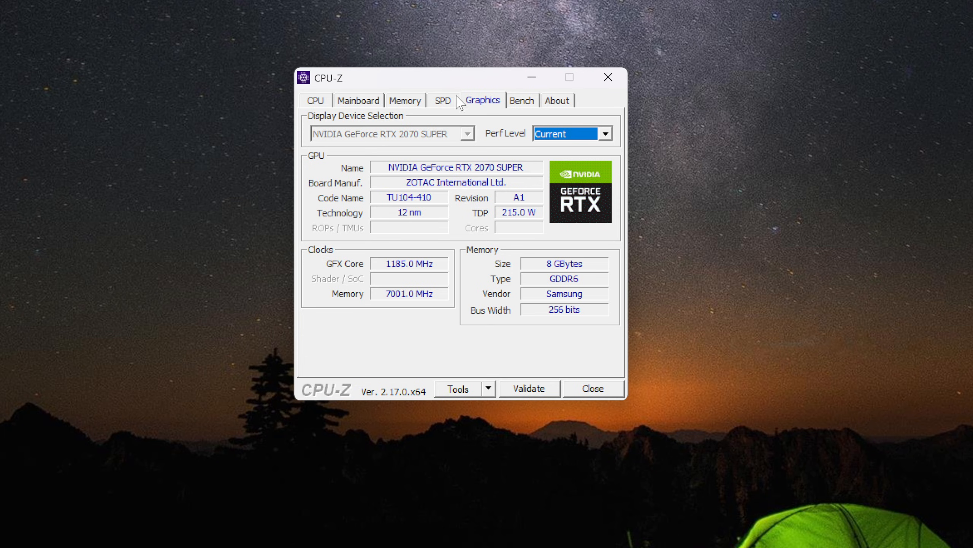